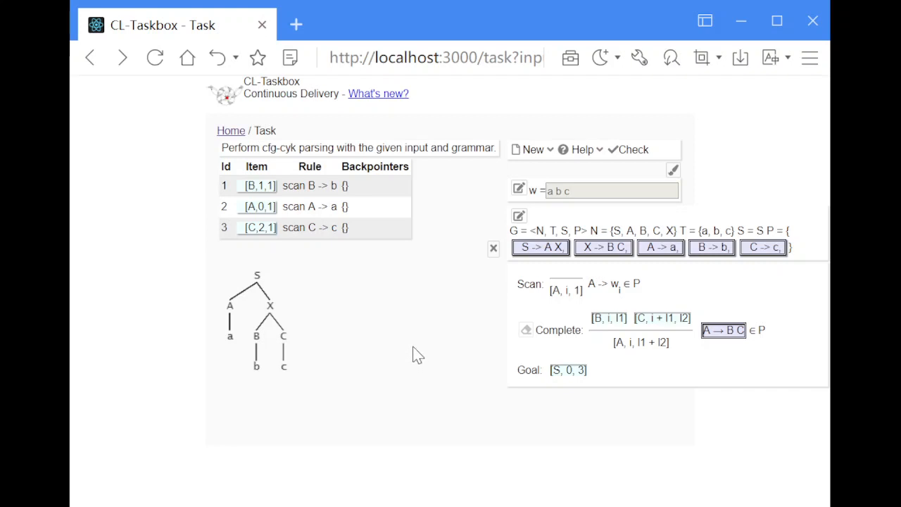
mouse_move(283, 175)
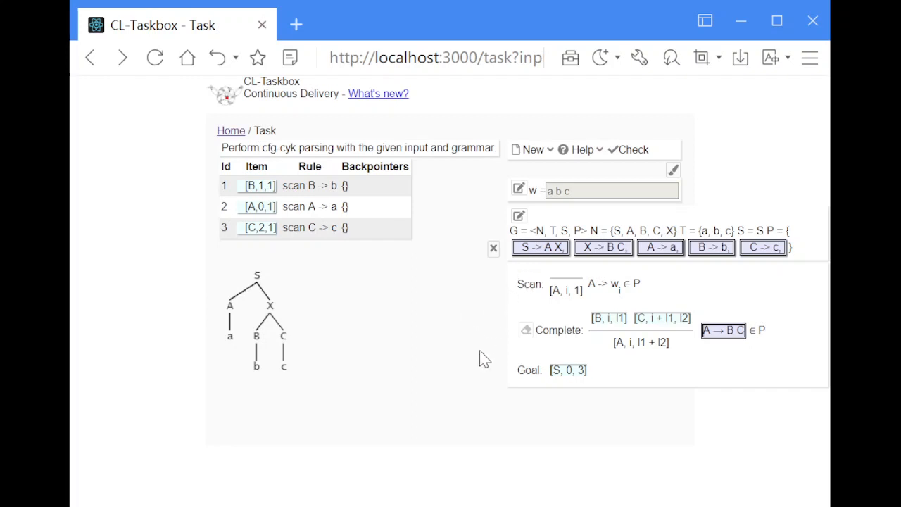
mouse_move(507, 304)
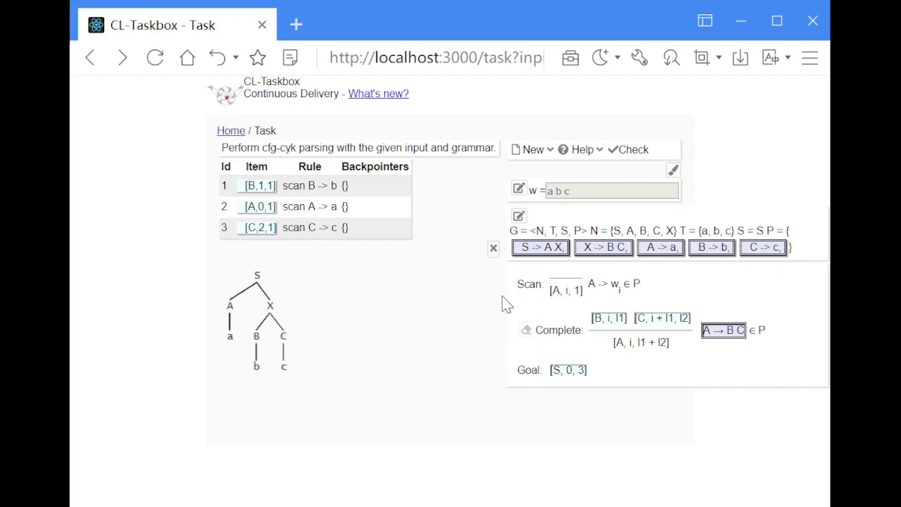
mouse_move(472, 335)
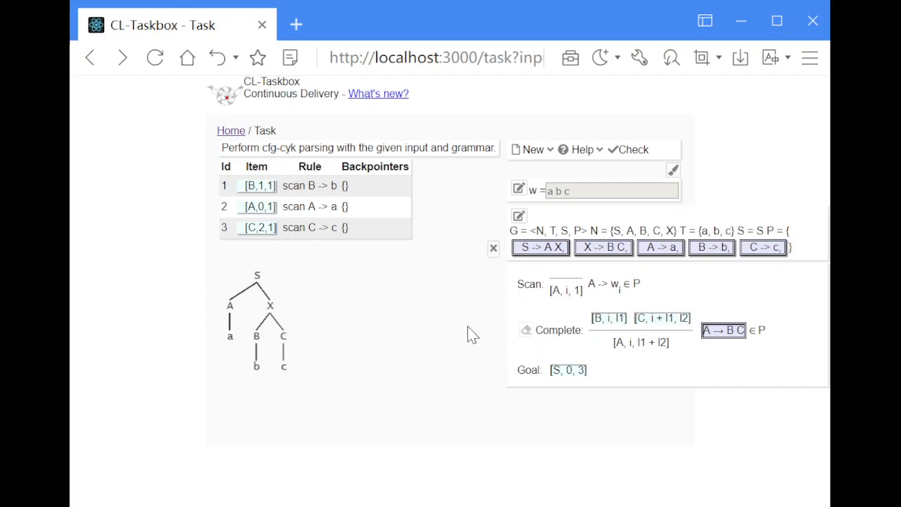
mouse_move(452, 324)
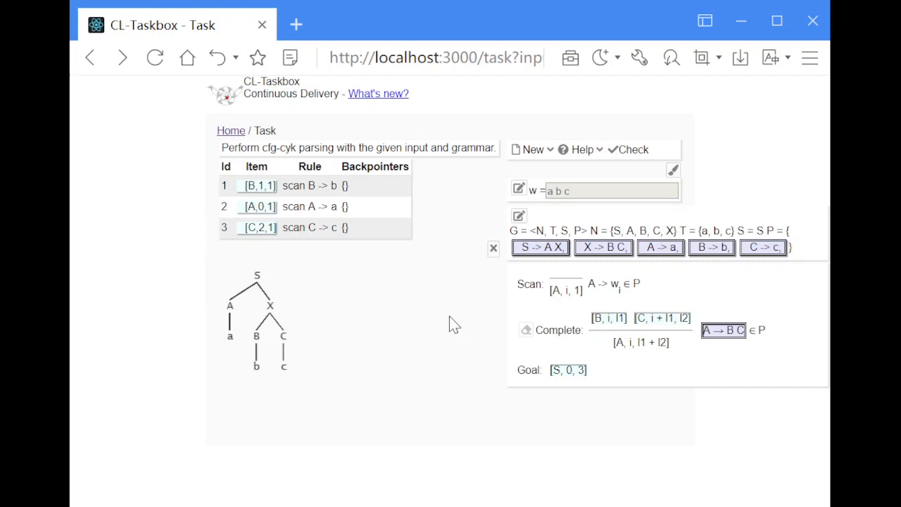
mouse_move(451, 324)
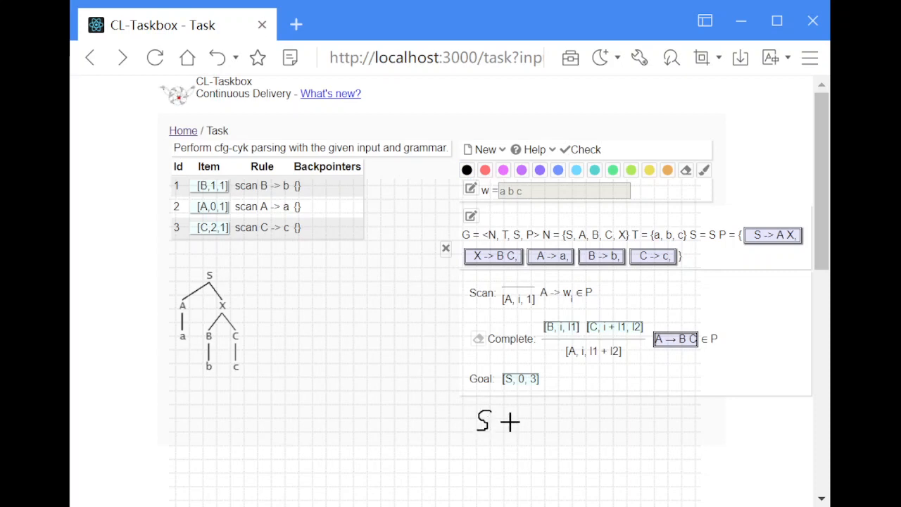
Handwrite rule S → AB and the arrow of a third rule below the Goal line
drag(500, 423, 535, 415)
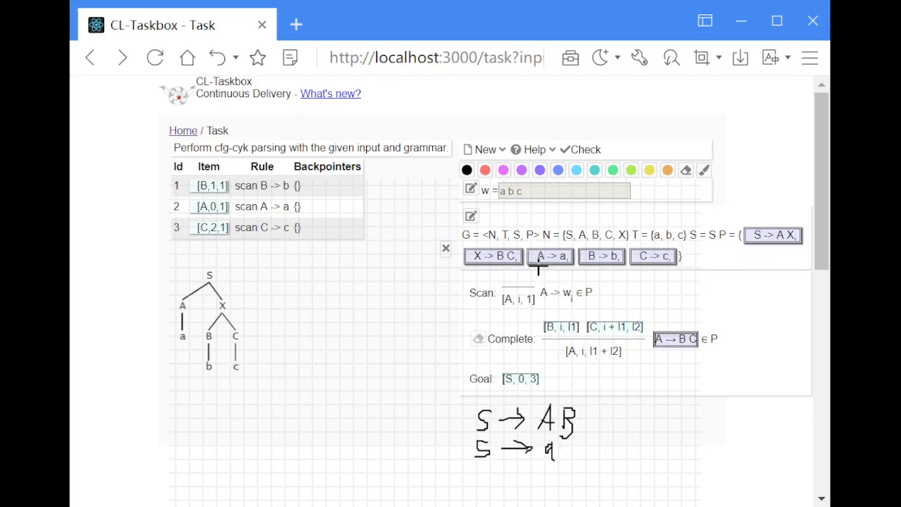
mouse_move(631, 275)
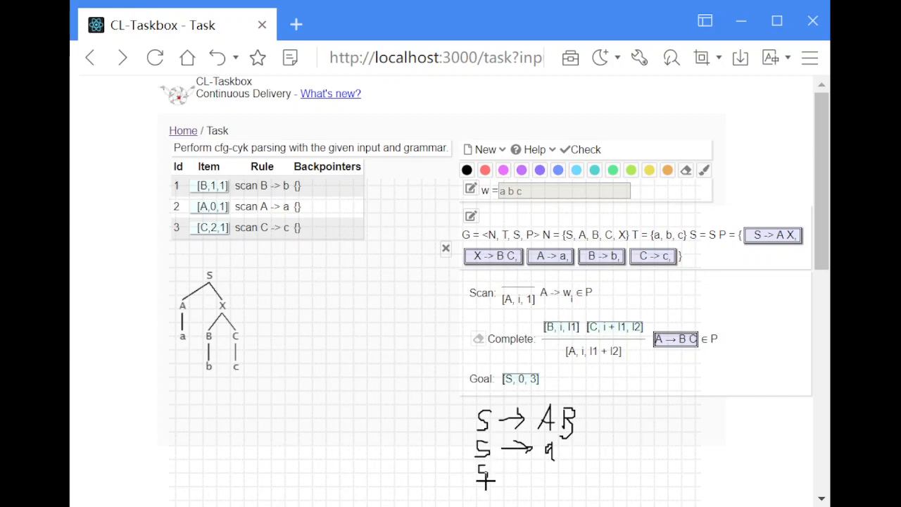
drag(507, 479, 535, 472)
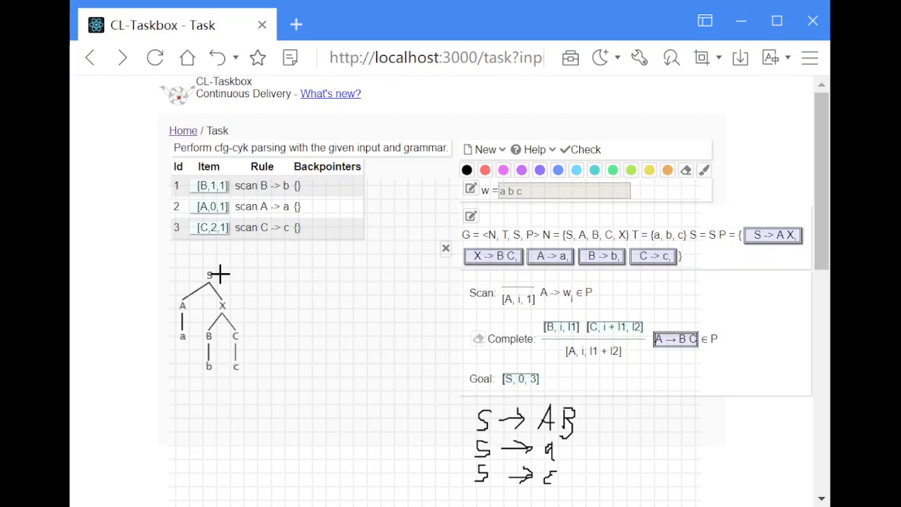
mouse_move(251, 357)
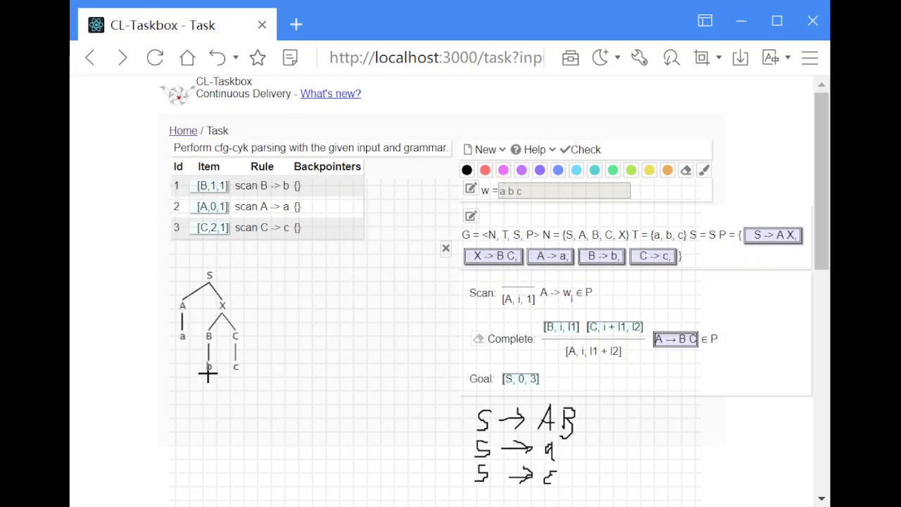
mouse_move(270, 363)
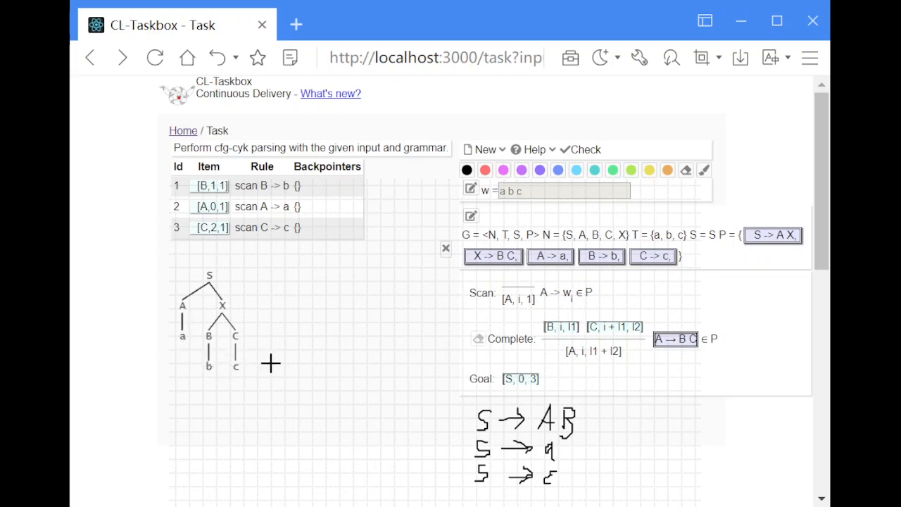
mouse_move(309, 364)
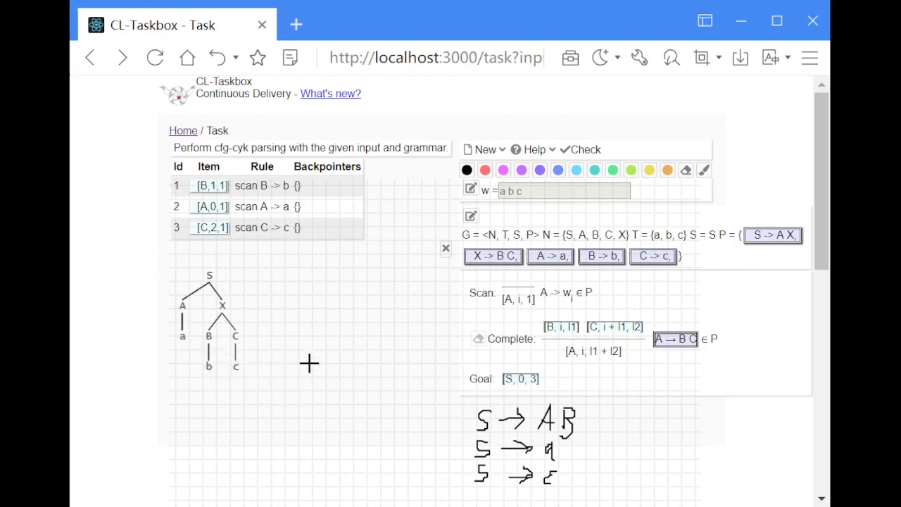
mouse_move(508, 313)
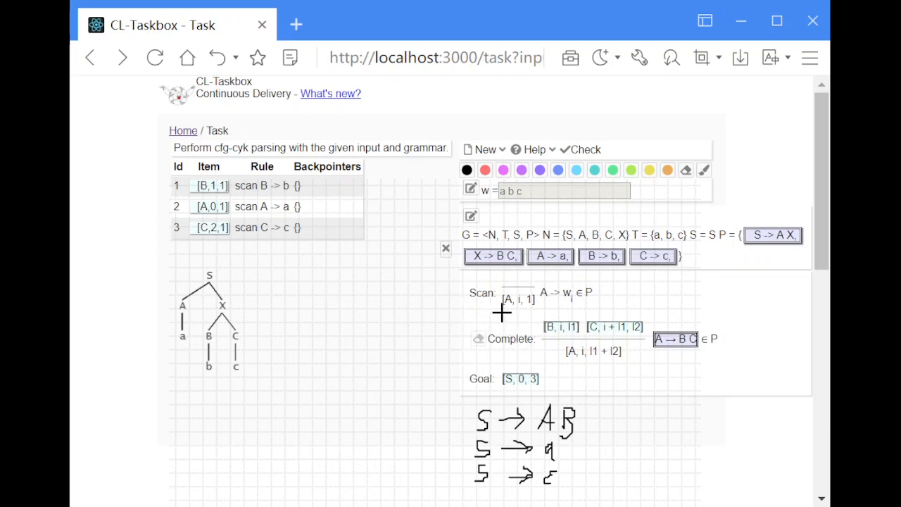
mouse_move(618, 281)
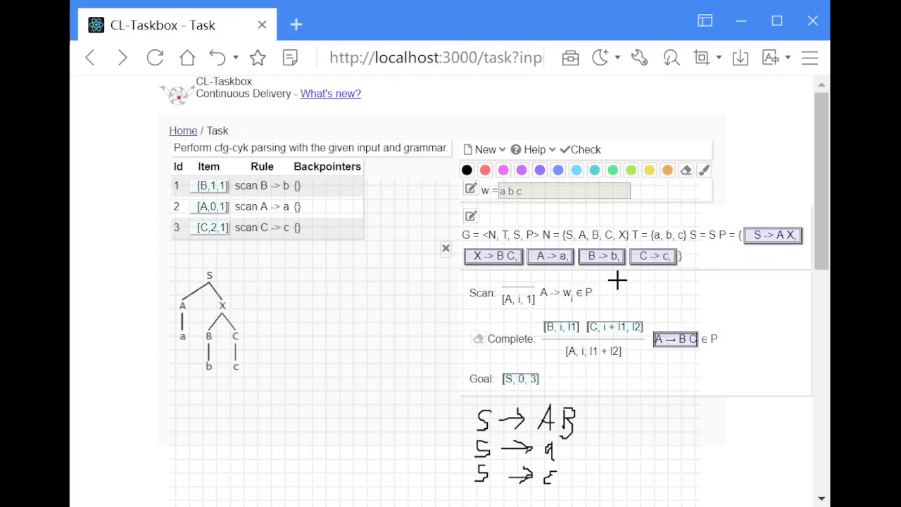
mouse_move(554, 275)
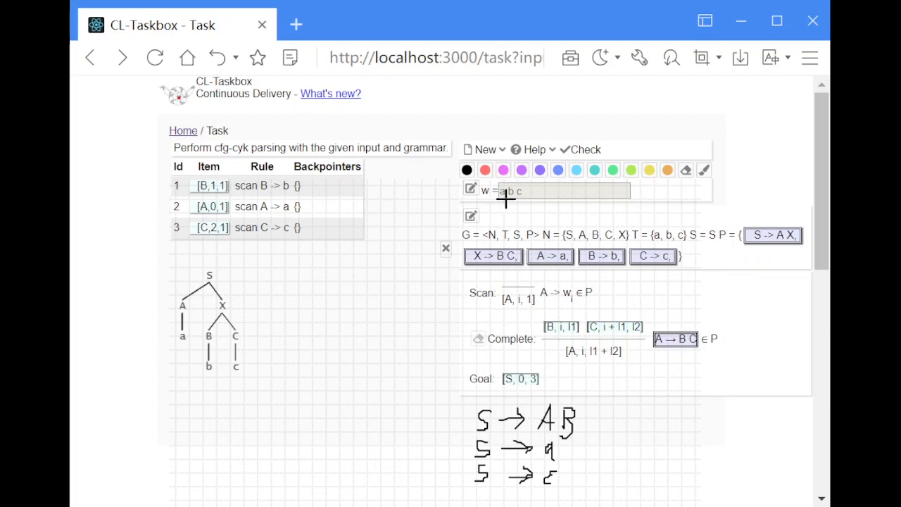
mouse_move(494, 206)
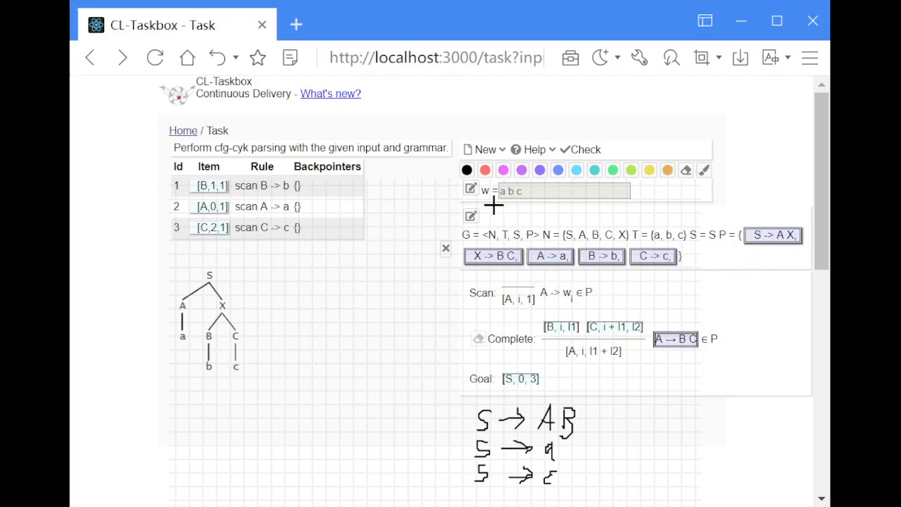
mouse_move(571, 279)
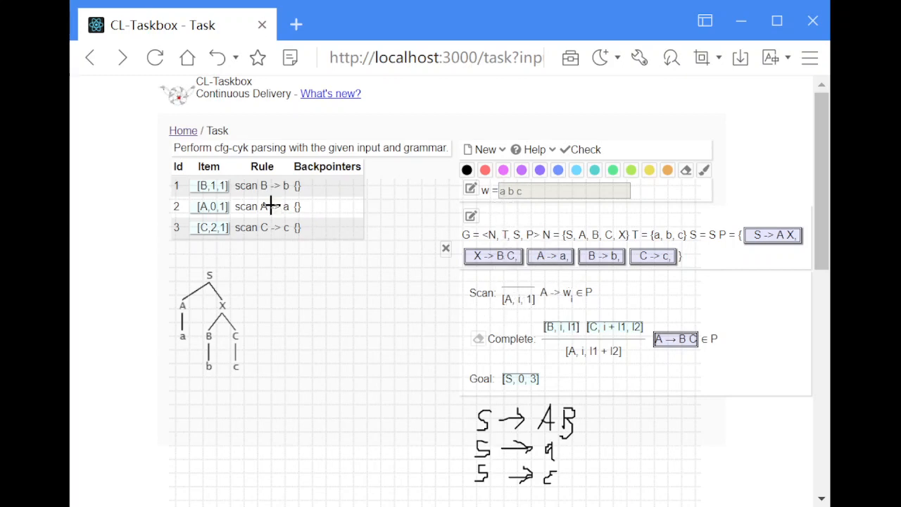
mouse_move(563, 277)
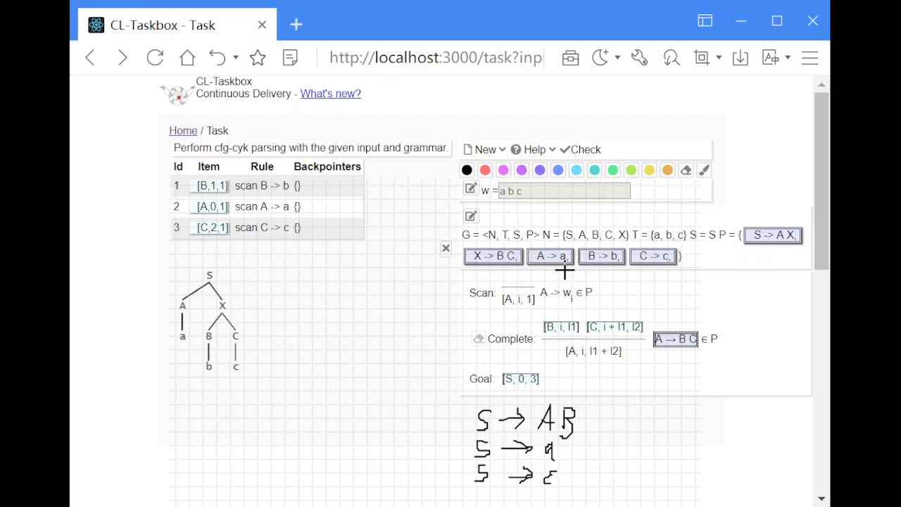
mouse_move(502, 205)
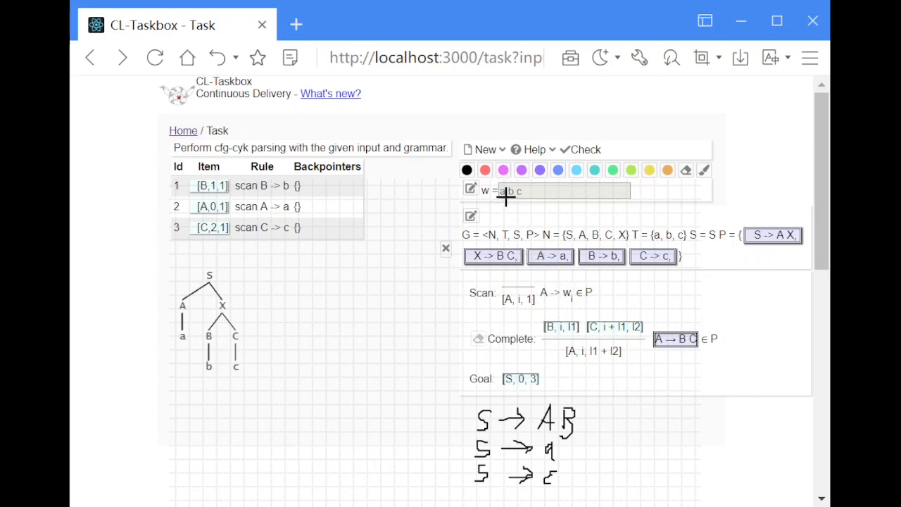
mouse_move(506, 204)
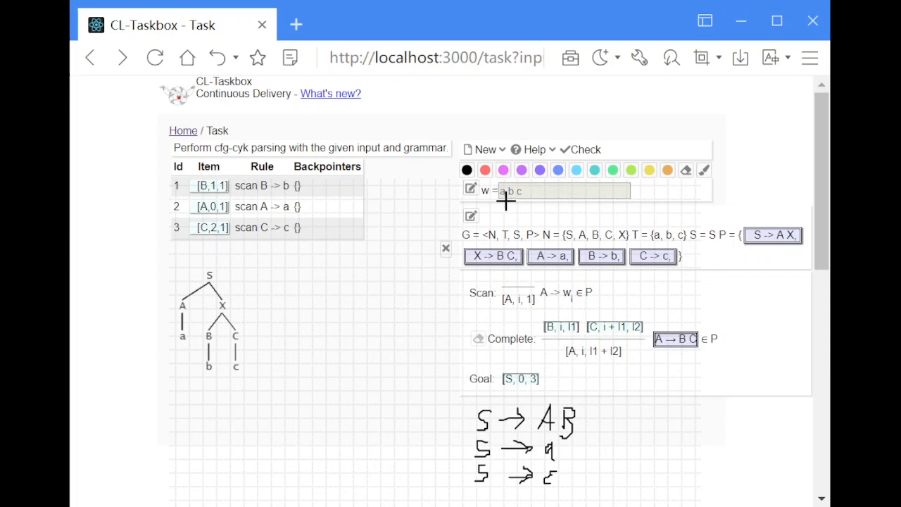
mouse_move(507, 214)
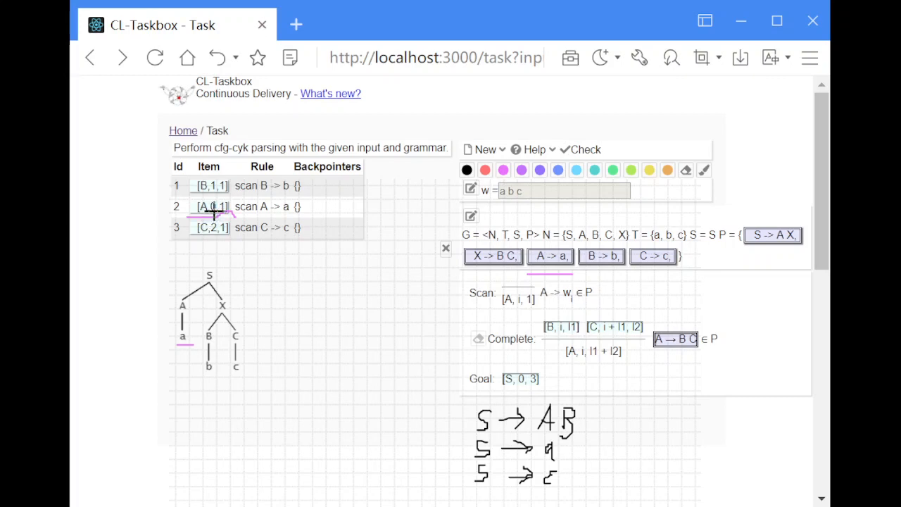
mouse_move(169, 328)
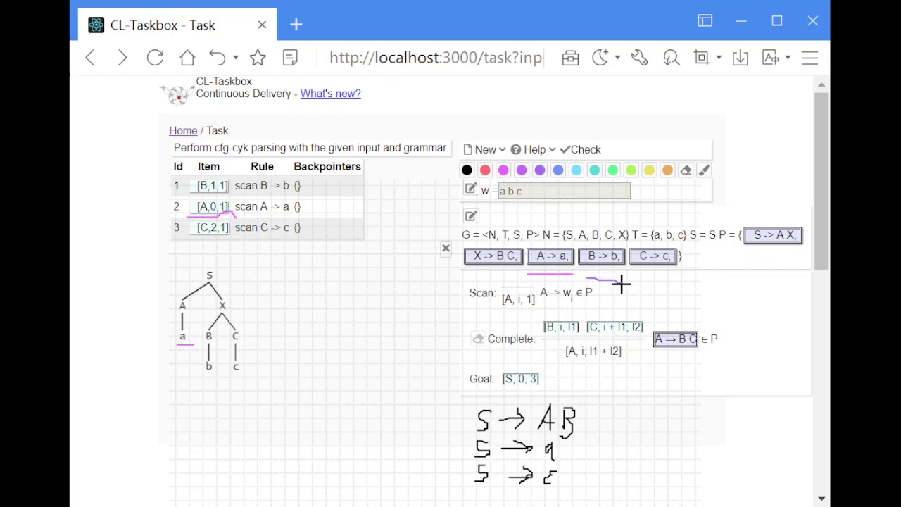
mouse_move(279, 377)
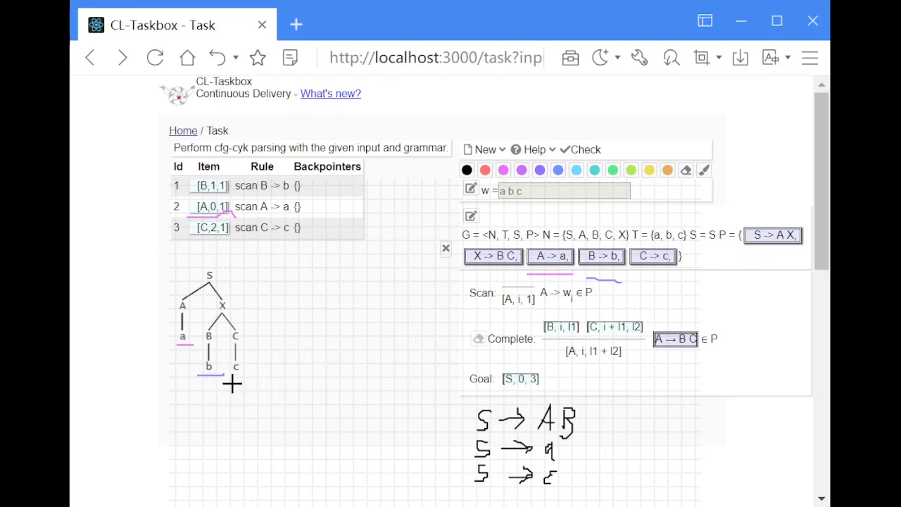
mouse_move(194, 195)
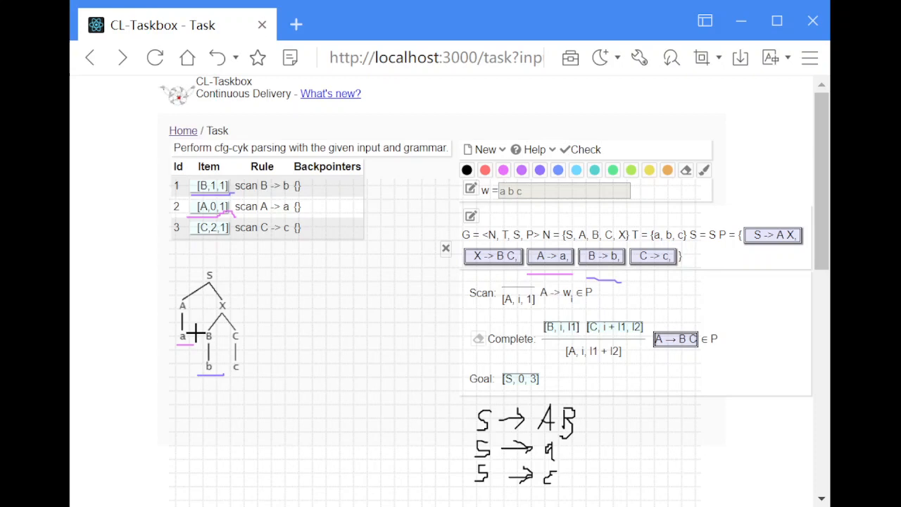
mouse_move(371, 239)
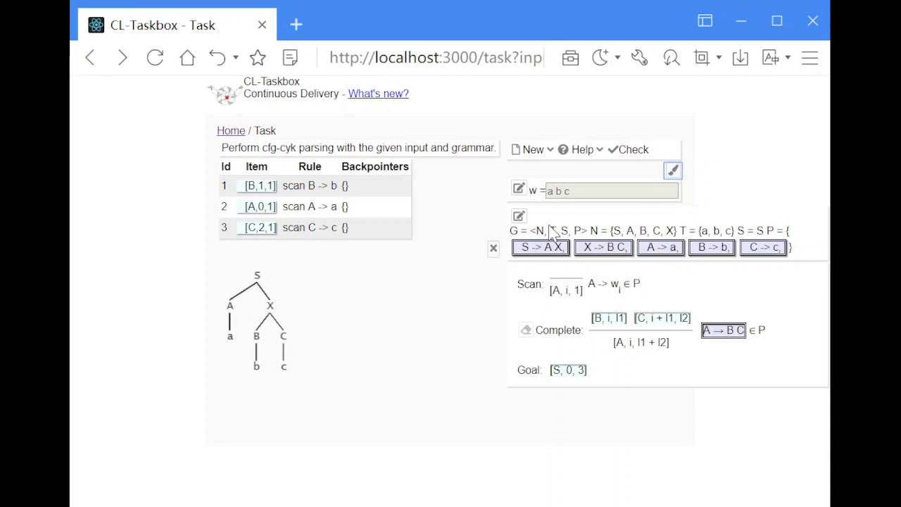
mouse_move(296, 318)
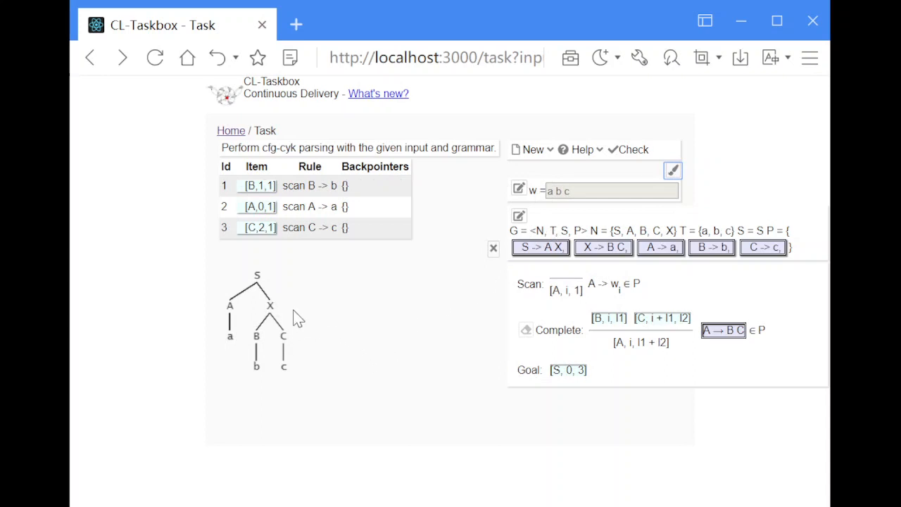
mouse_move(376, 331)
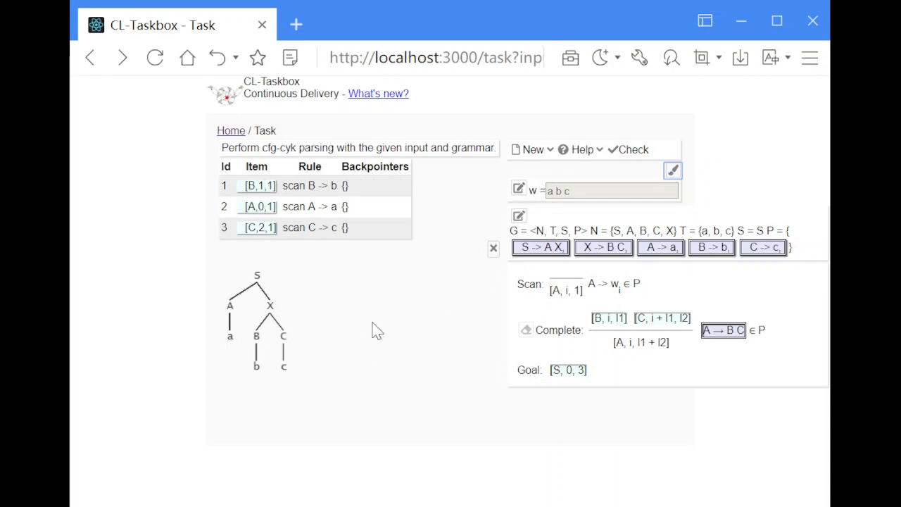
mouse_move(762, 279)
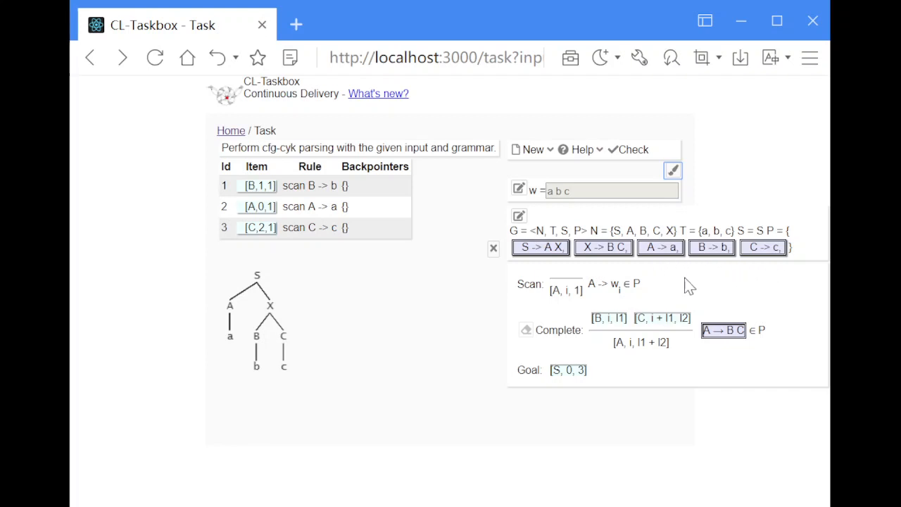
mouse_move(569, 281)
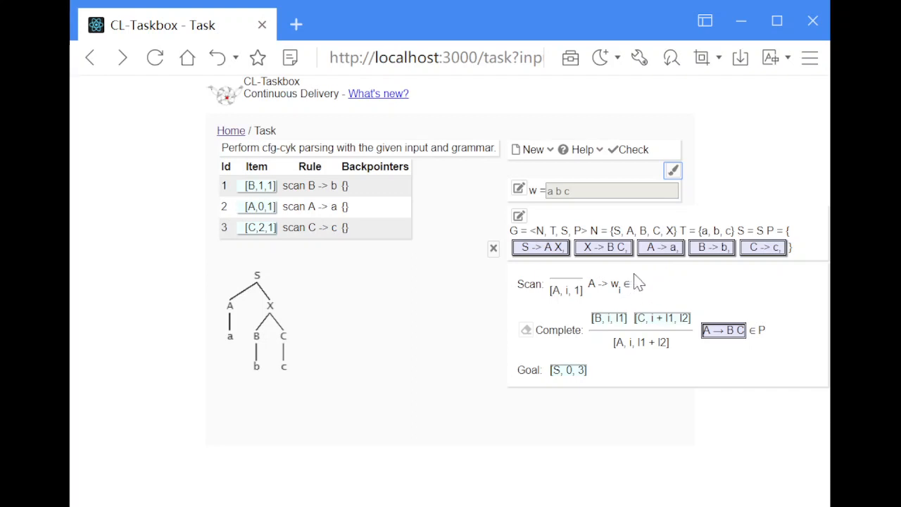
mouse_move(664, 276)
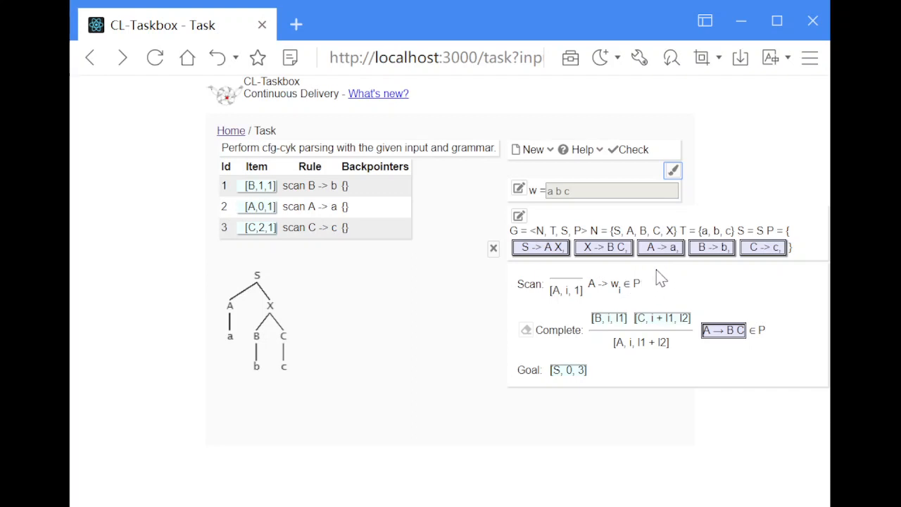
mouse_move(608, 280)
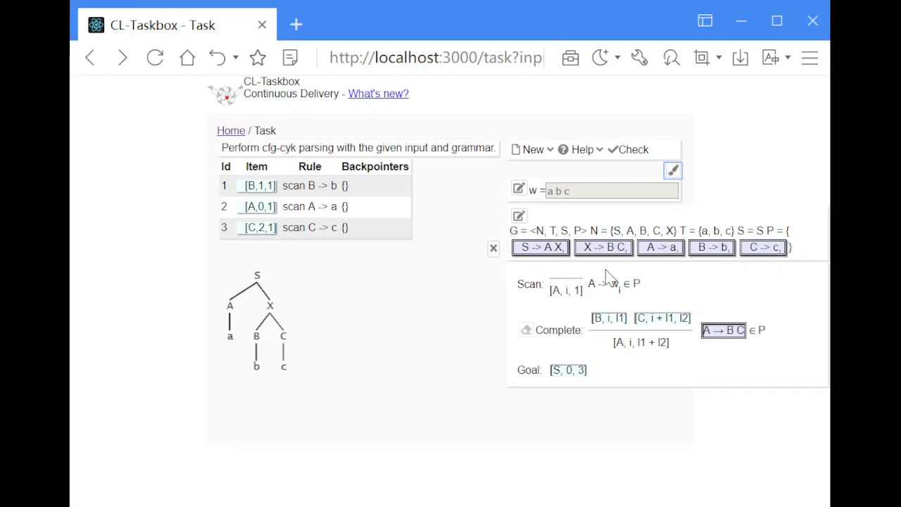
mouse_move(571, 277)
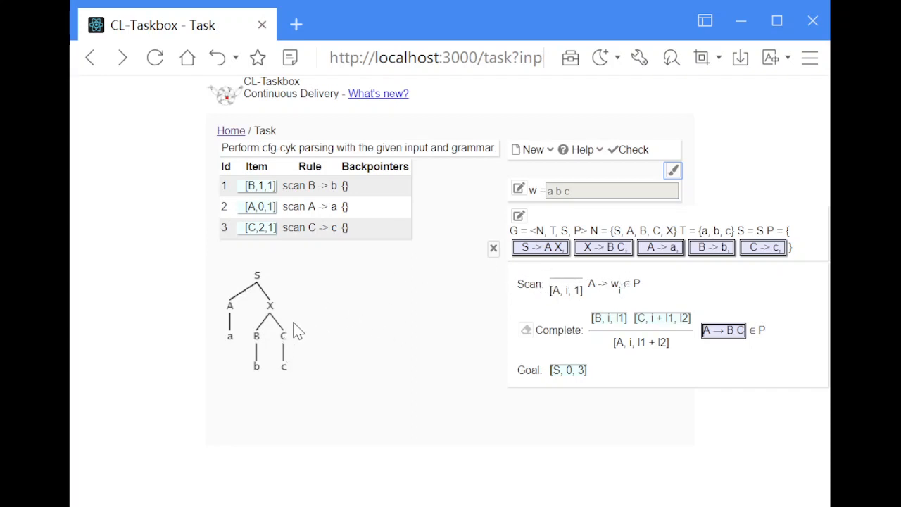
mouse_move(264, 345)
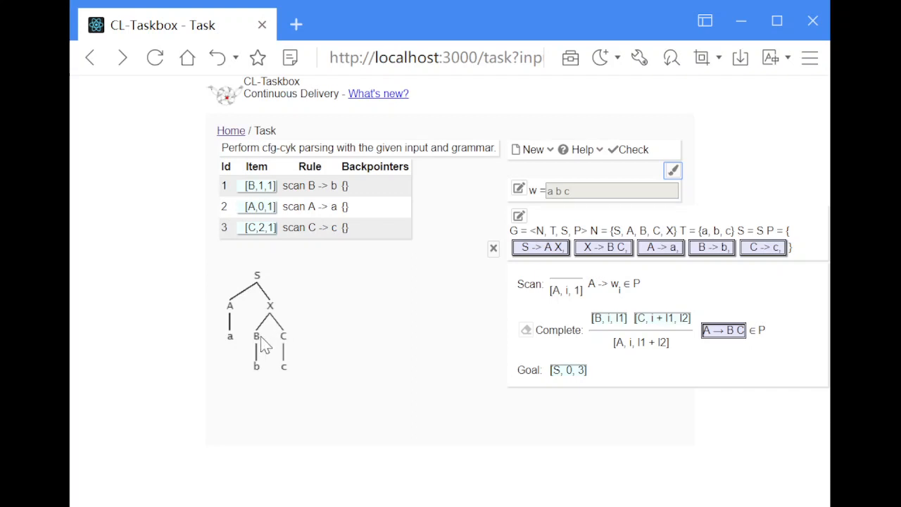
mouse_move(276, 345)
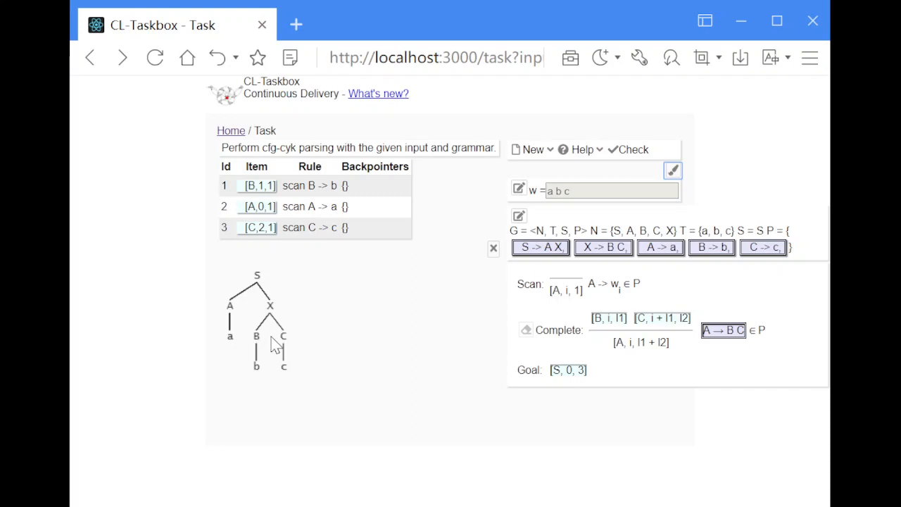
mouse_move(262, 349)
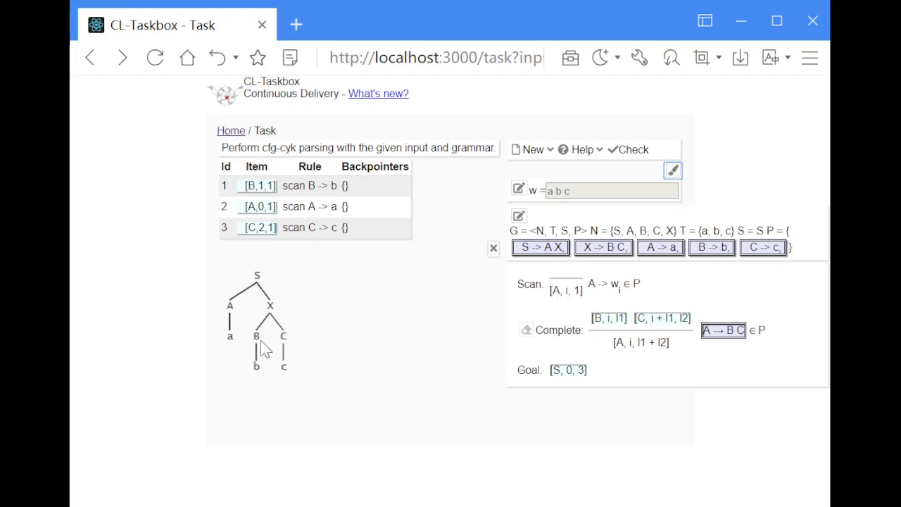
mouse_move(259, 347)
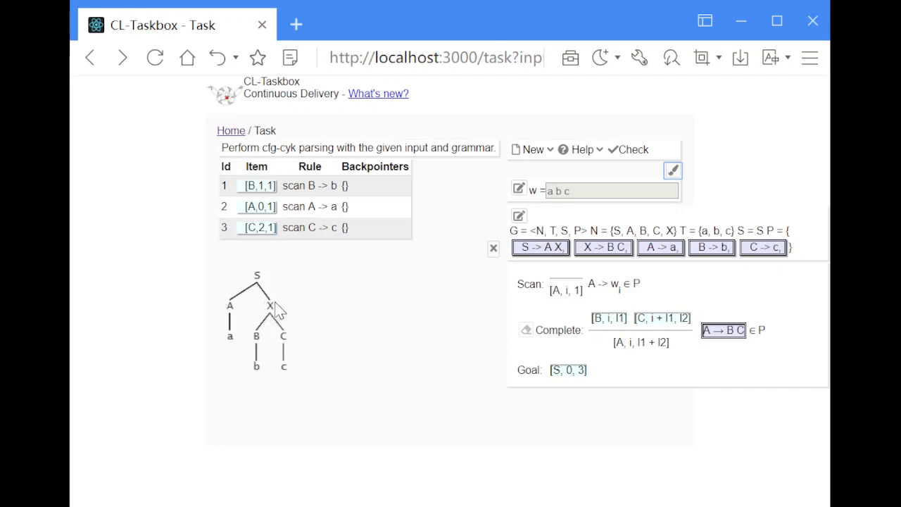
mouse_move(274, 325)
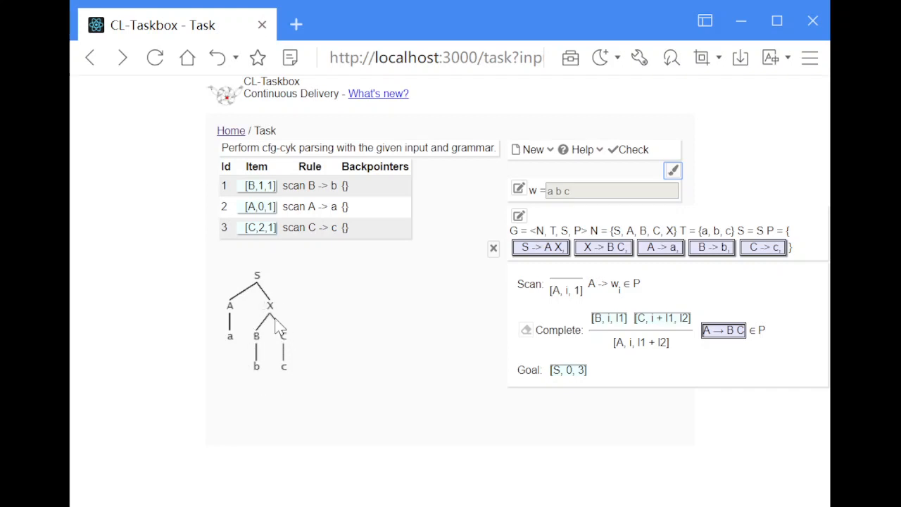
mouse_move(579, 360)
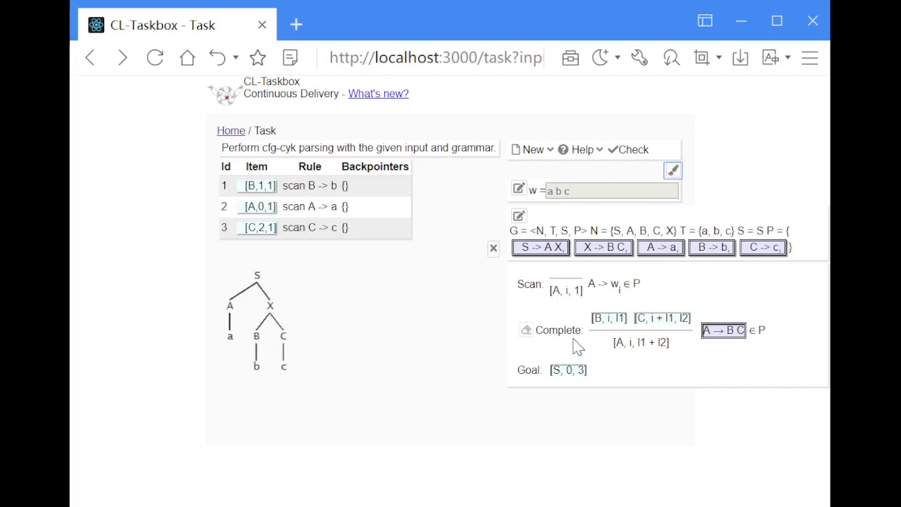
mouse_move(260, 181)
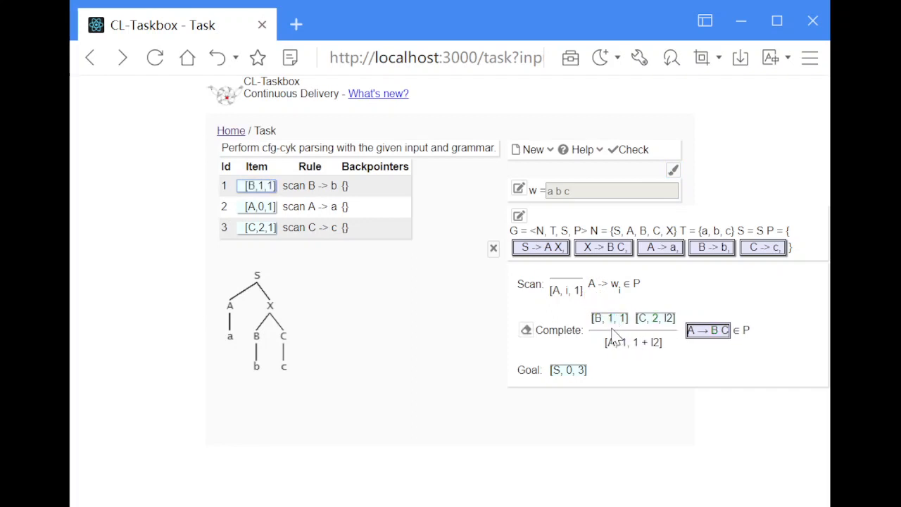
mouse_move(616, 341)
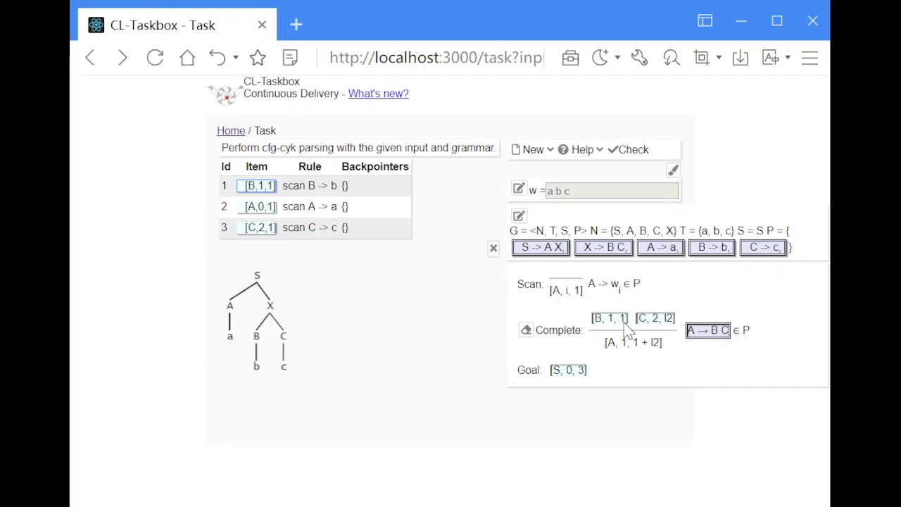
mouse_move(634, 329)
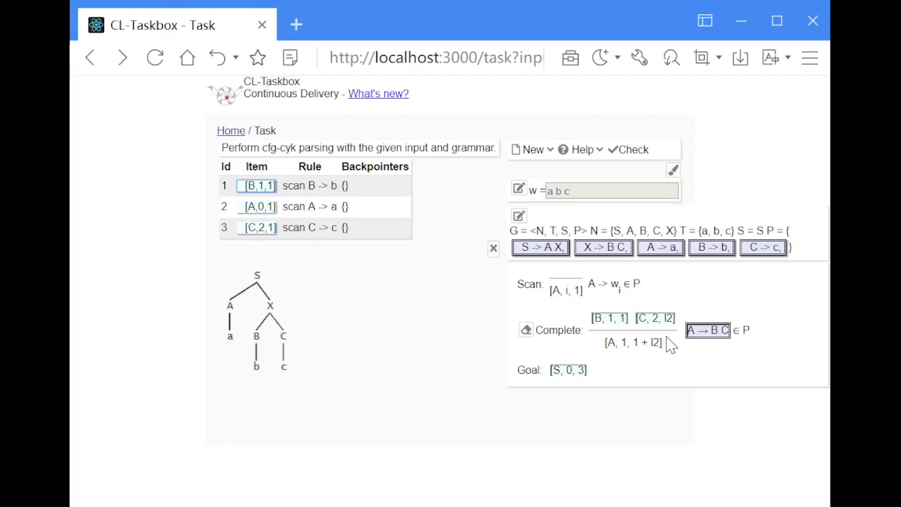
mouse_move(254, 230)
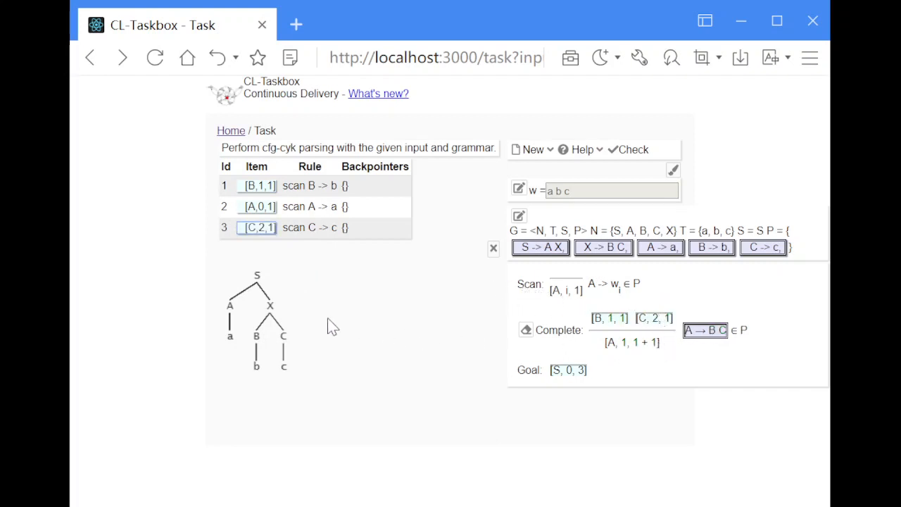
mouse_move(288, 341)
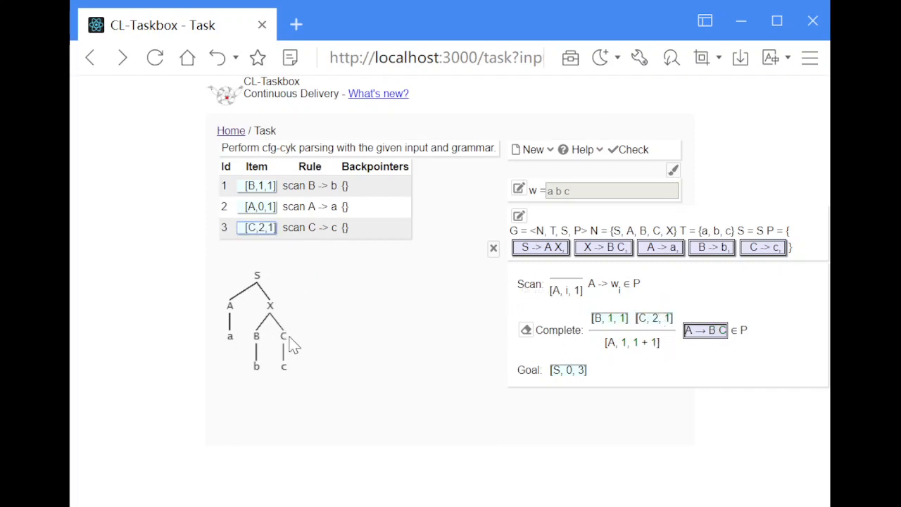
mouse_move(320, 350)
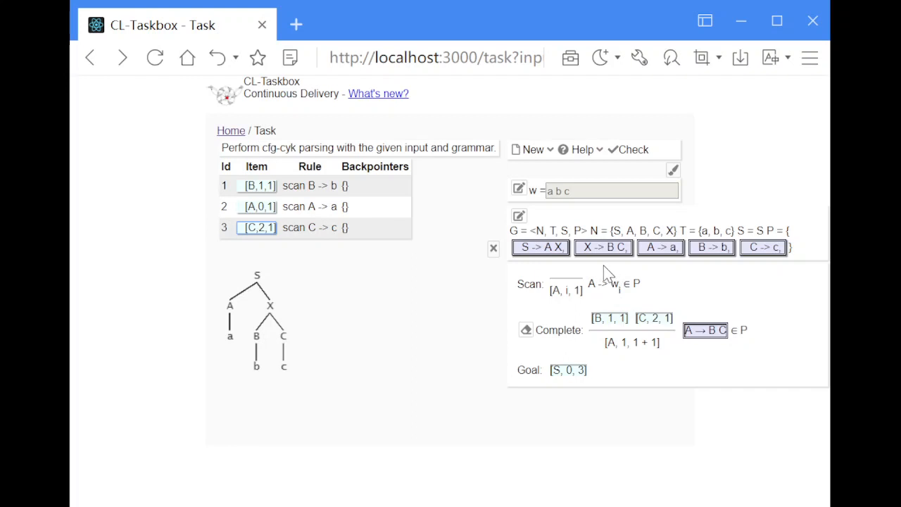
mouse_move(629, 286)
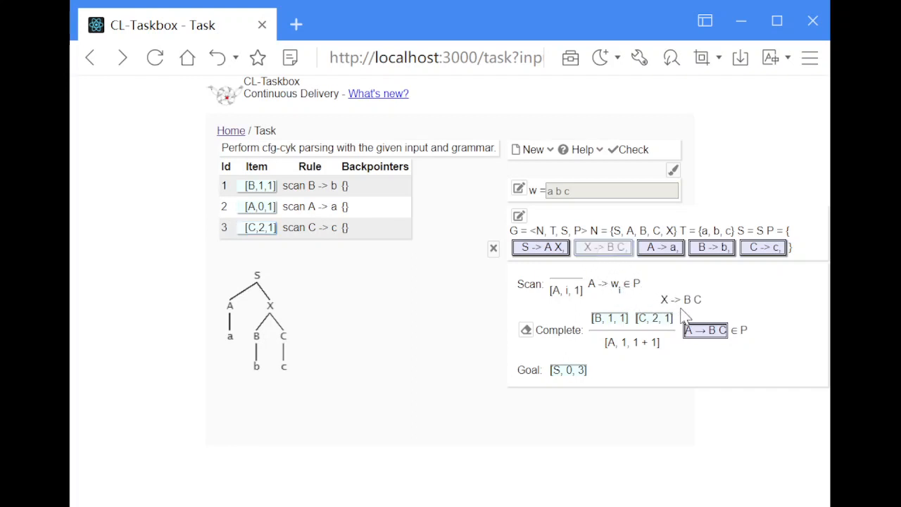
Apply X -> B C to the Complete rule, adding [X,1,2] with backpointers {1, 3}
click(706, 331)
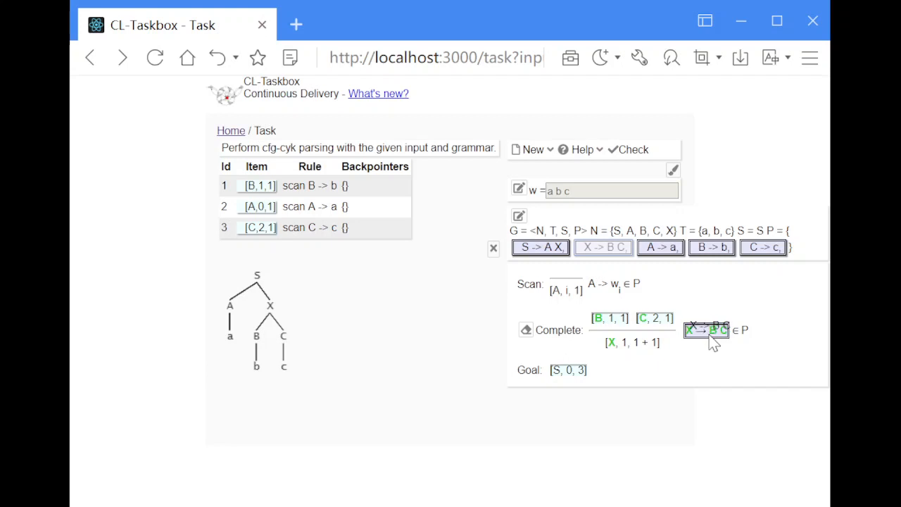
click(707, 330)
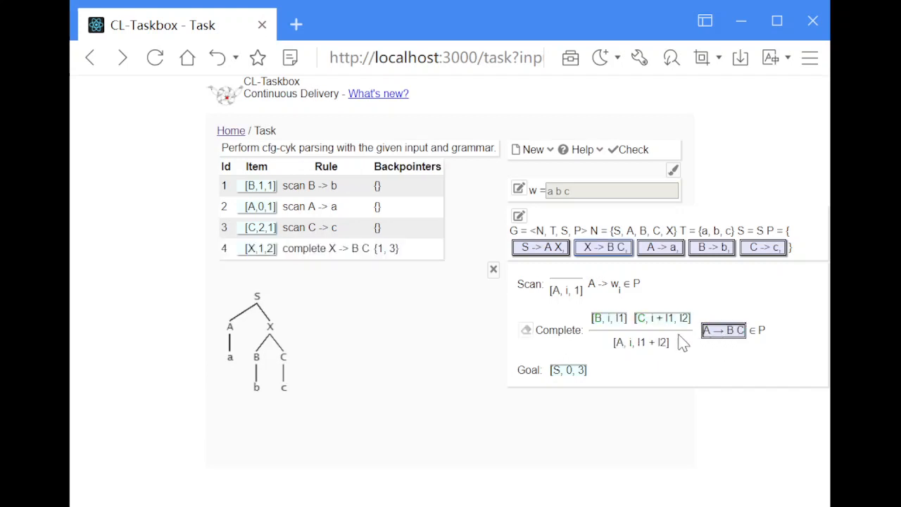
mouse_move(262, 271)
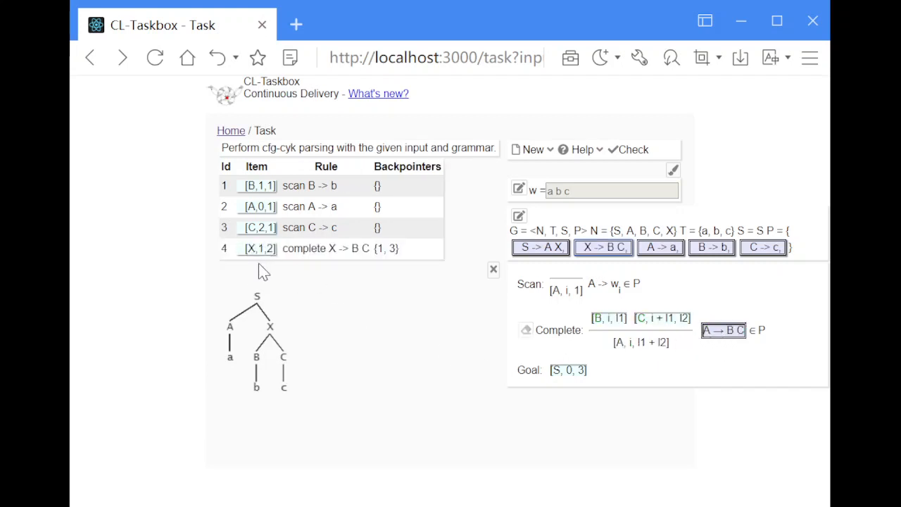
mouse_move(246, 380)
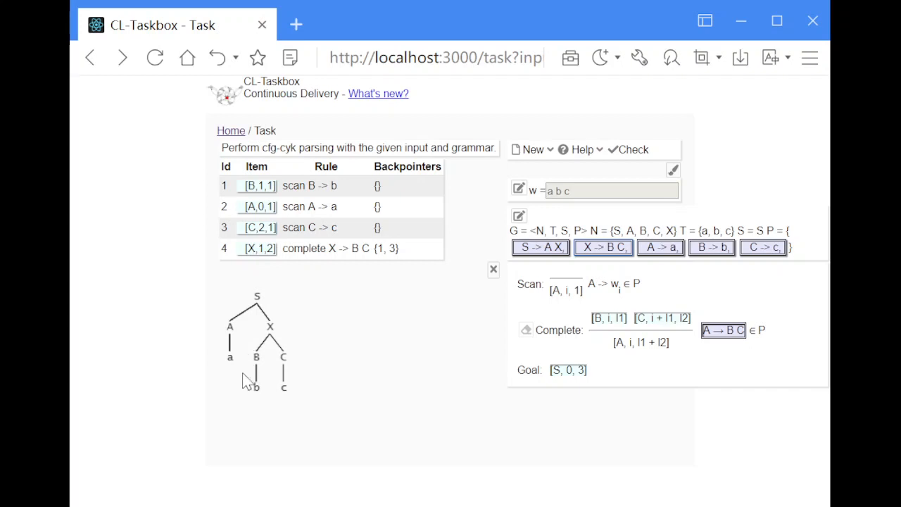
mouse_move(266, 411)
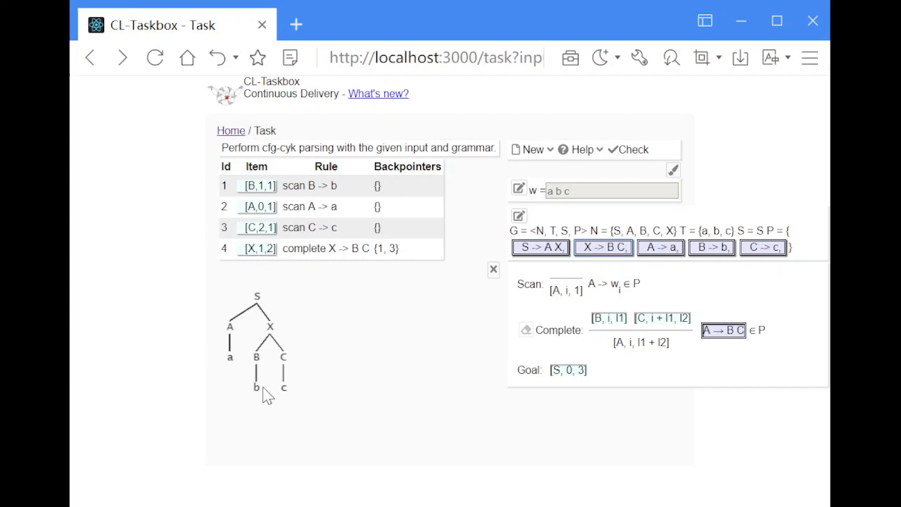
mouse_move(309, 358)
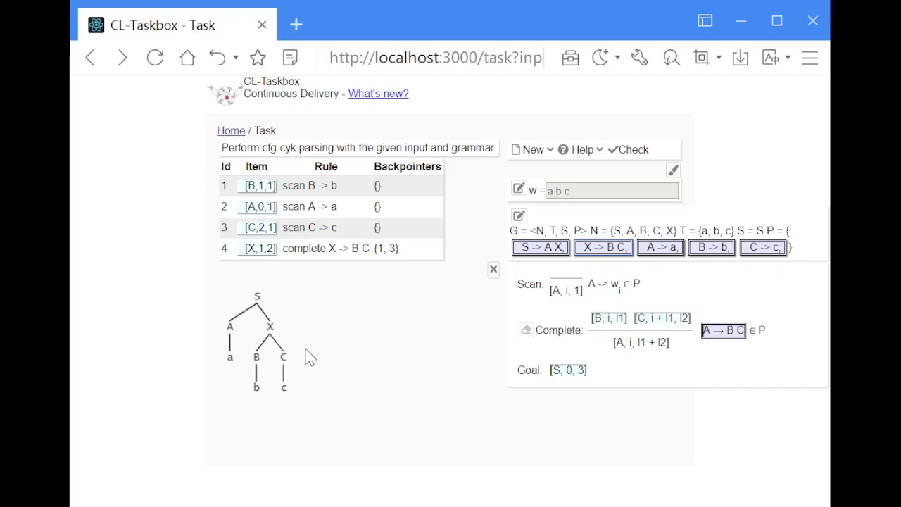
mouse_move(280, 333)
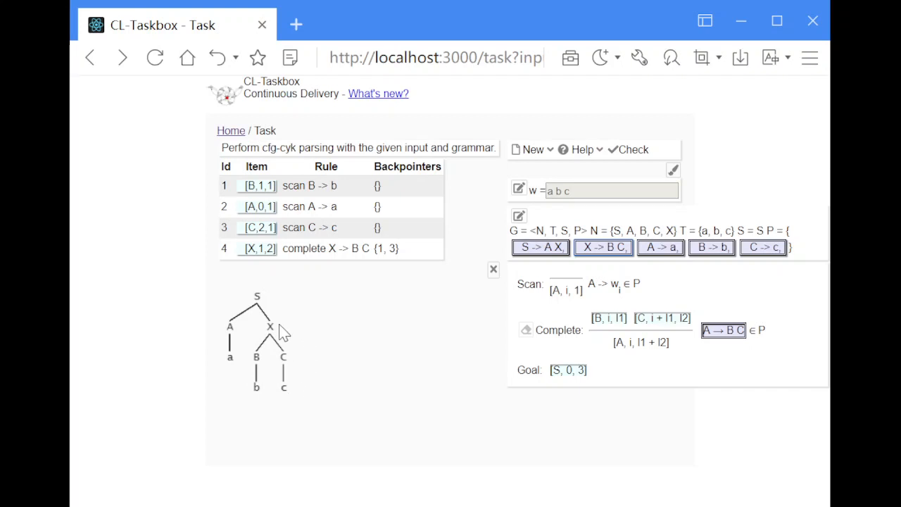
mouse_move(273, 329)
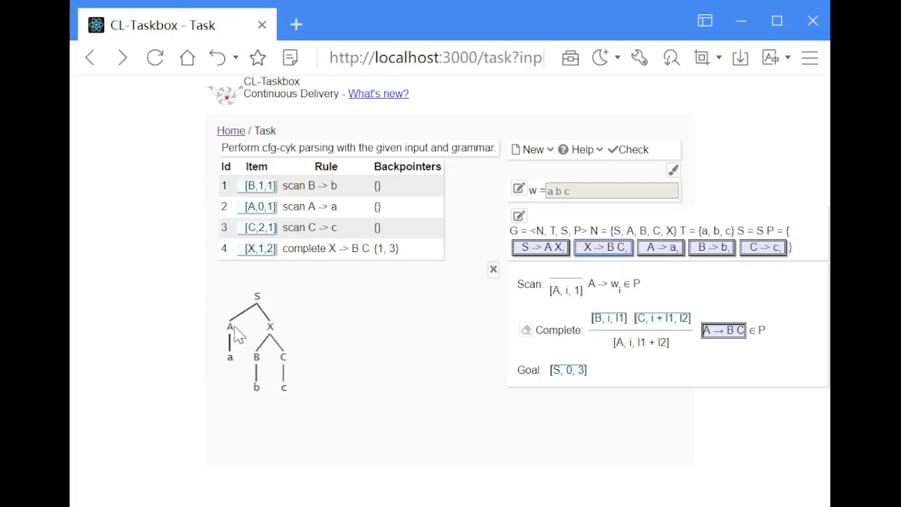
mouse_move(262, 321)
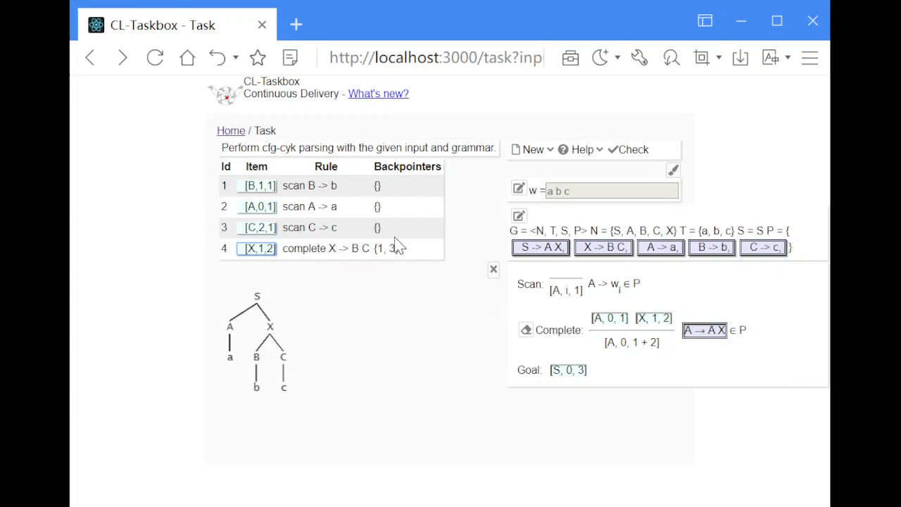
mouse_move(540, 248)
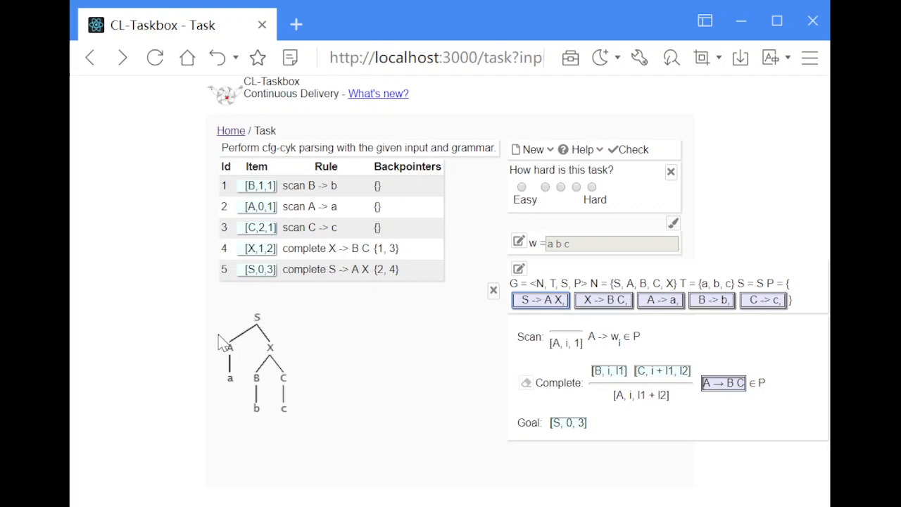
mouse_move(222, 346)
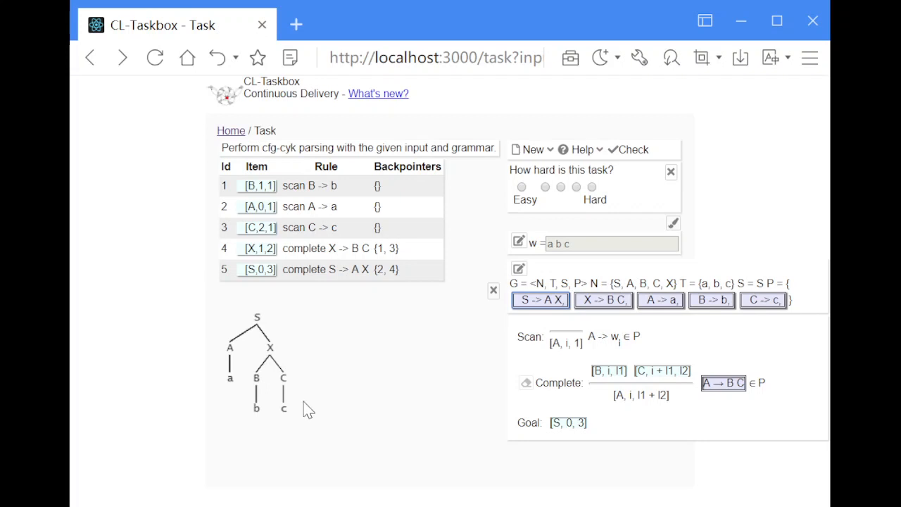
mouse_move(269, 300)
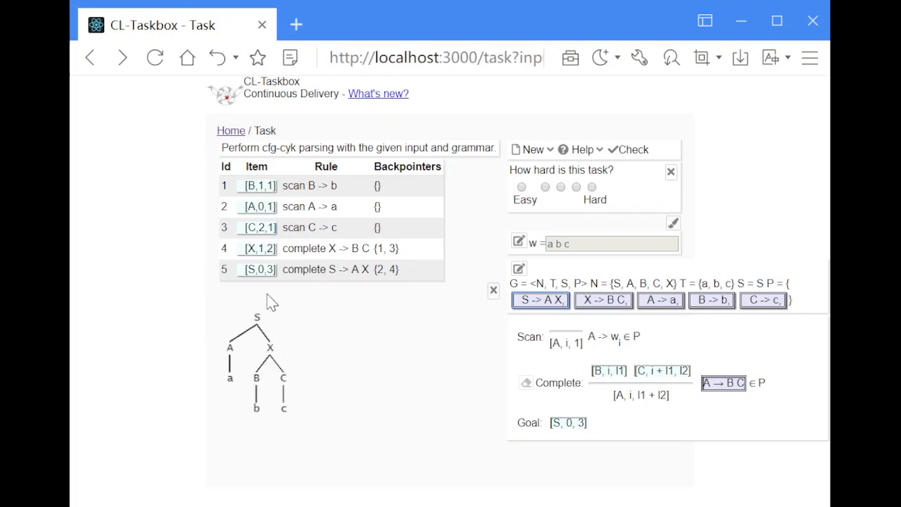
mouse_move(289, 304)
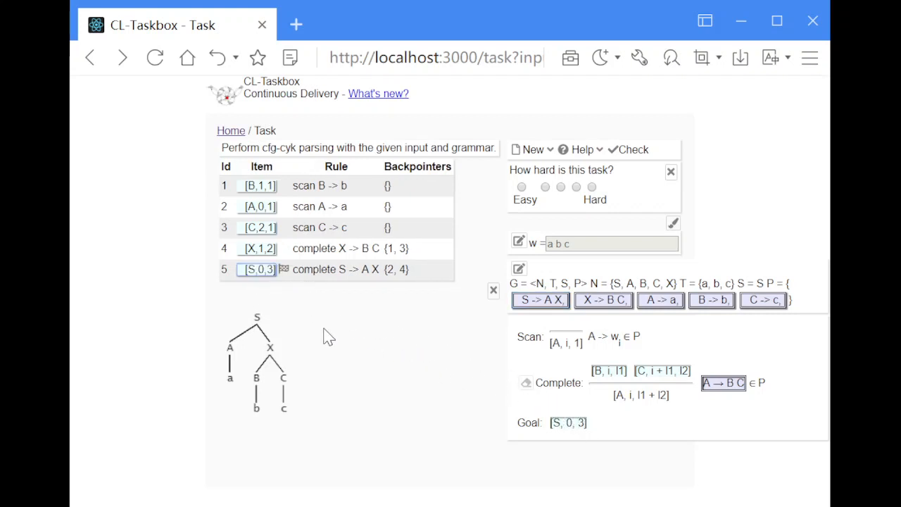
mouse_move(356, 374)
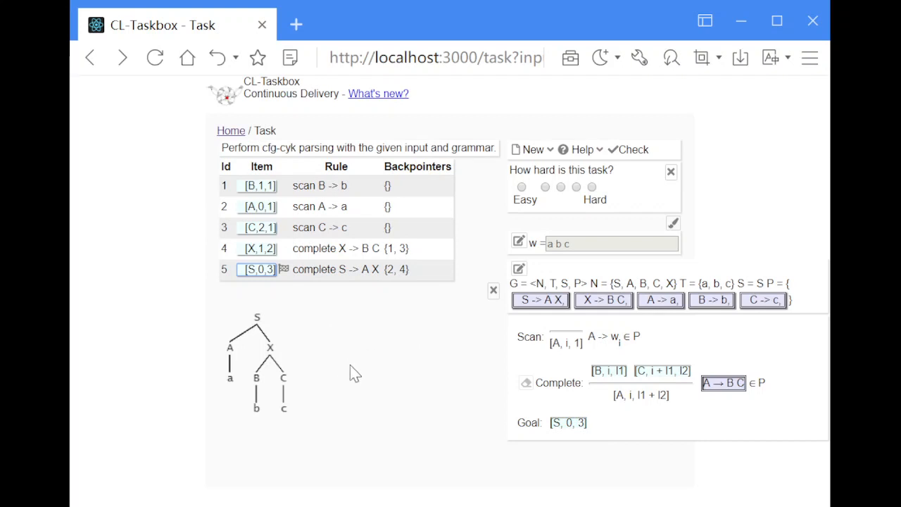
mouse_move(405, 350)
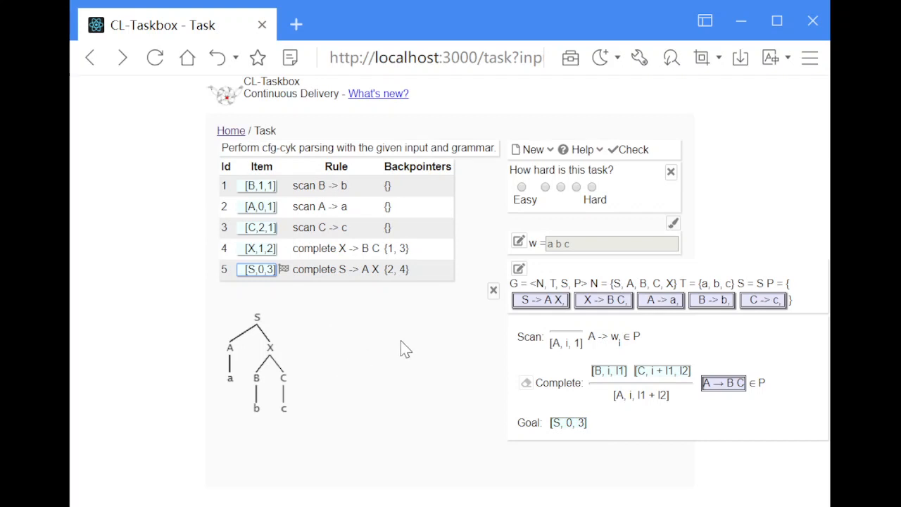
mouse_move(410, 349)
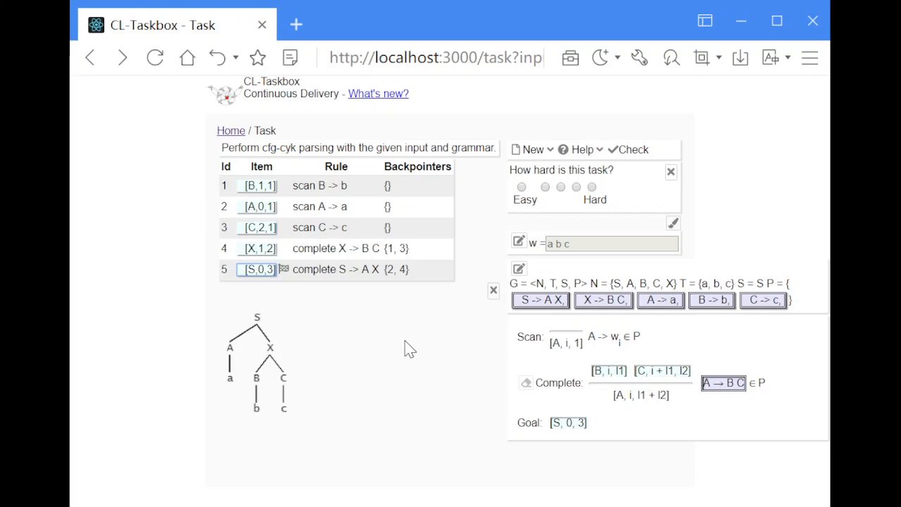
mouse_move(405, 342)
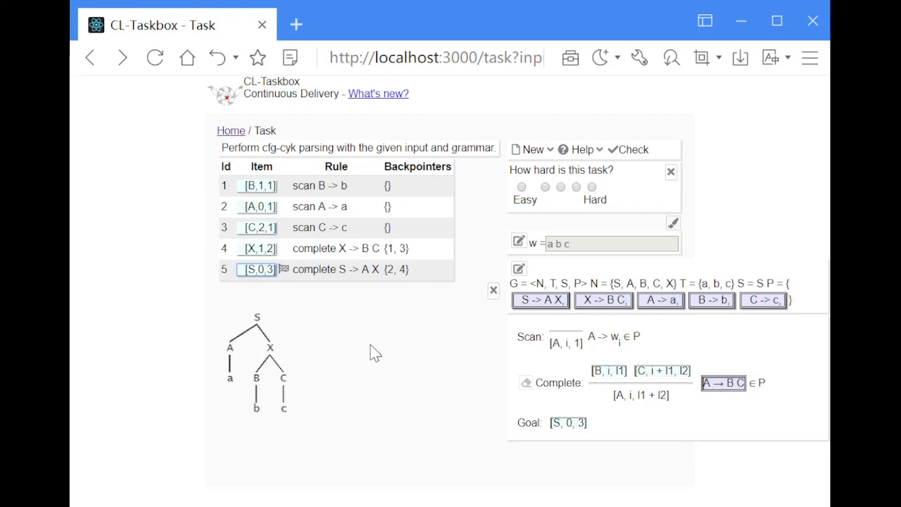
mouse_move(371, 384)
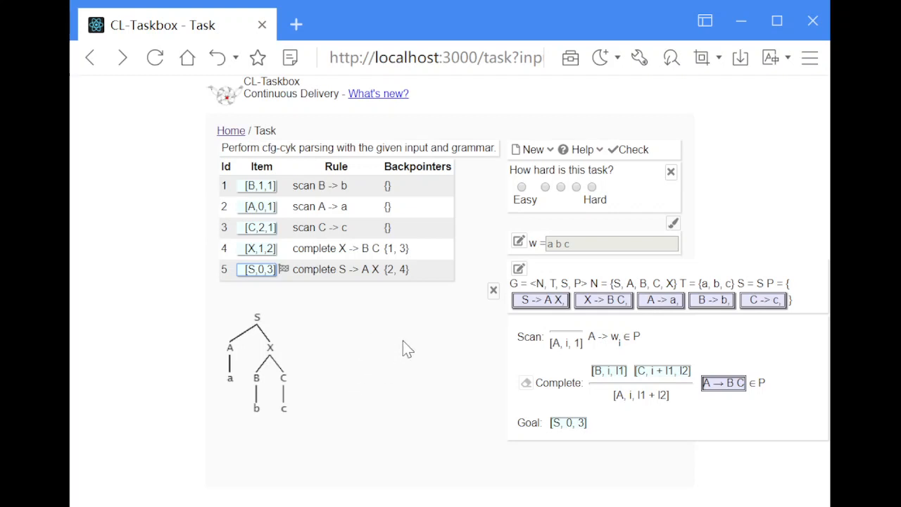
mouse_move(400, 354)
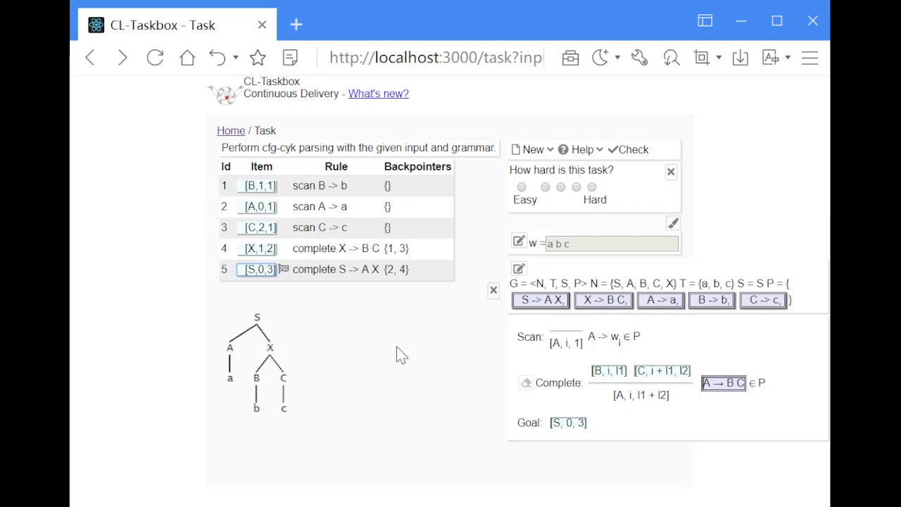
mouse_move(352, 324)
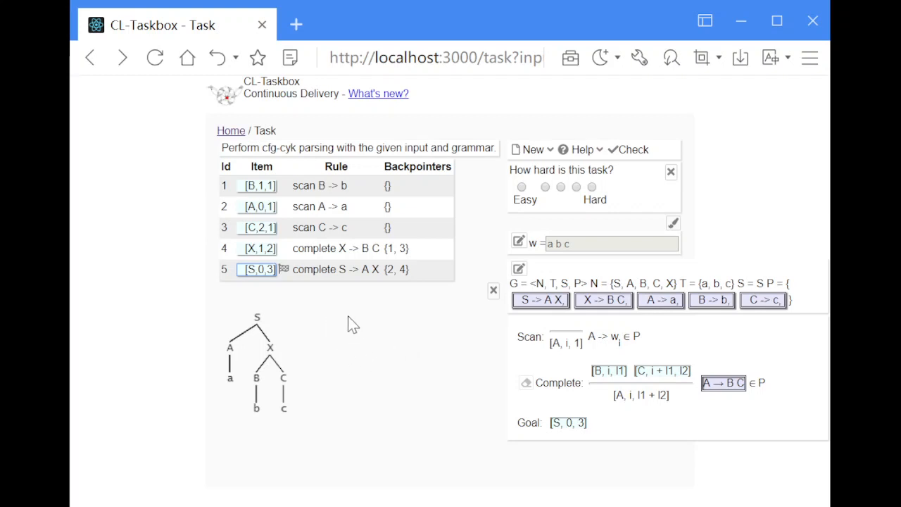
mouse_move(324, 290)
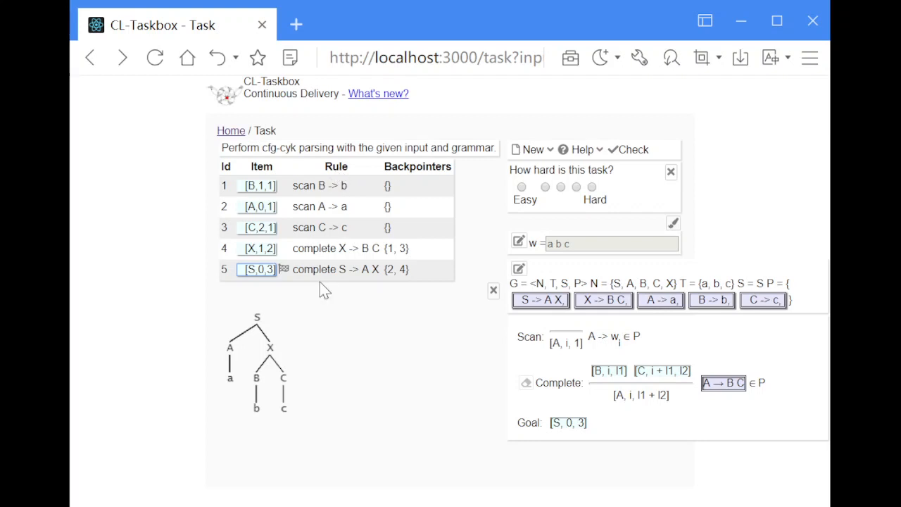
mouse_move(338, 312)
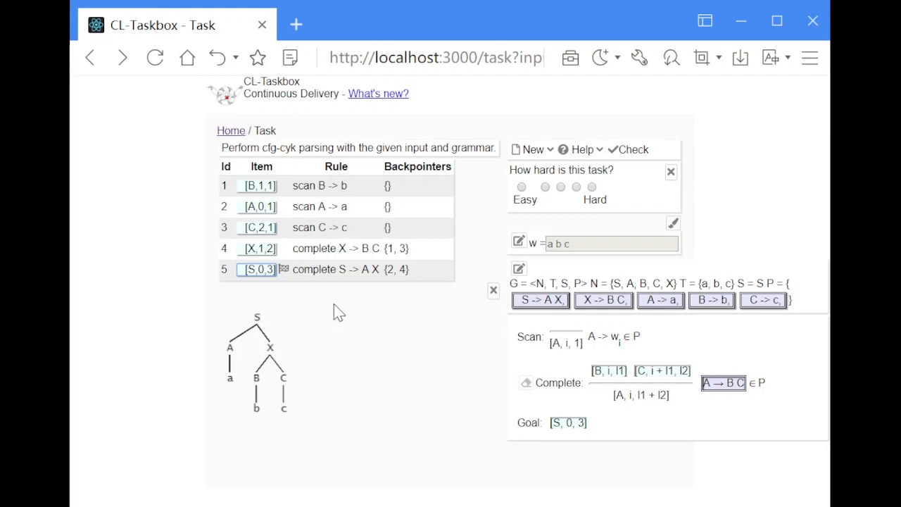
mouse_move(338, 328)
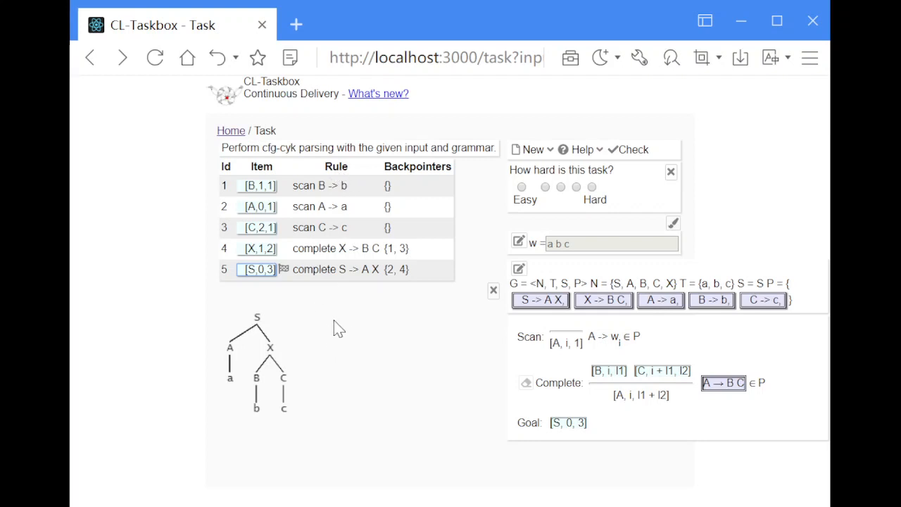
mouse_move(377, 342)
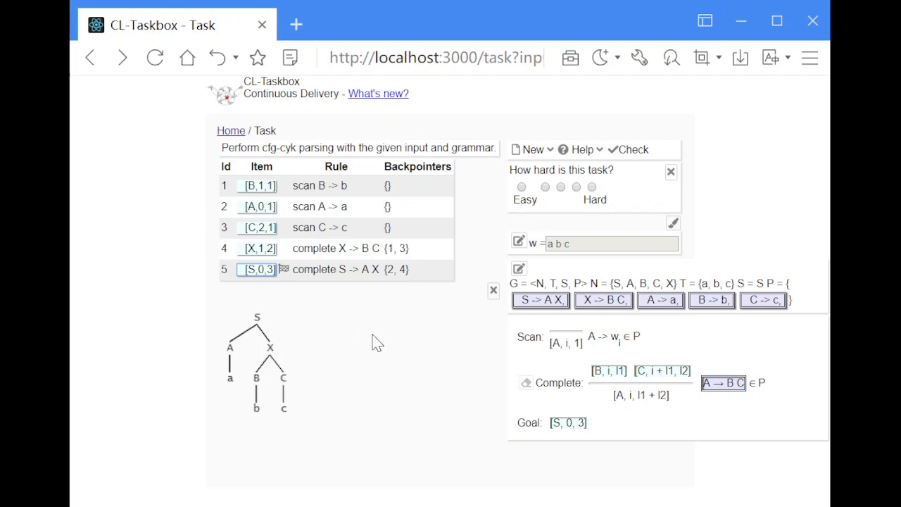
mouse_move(384, 352)
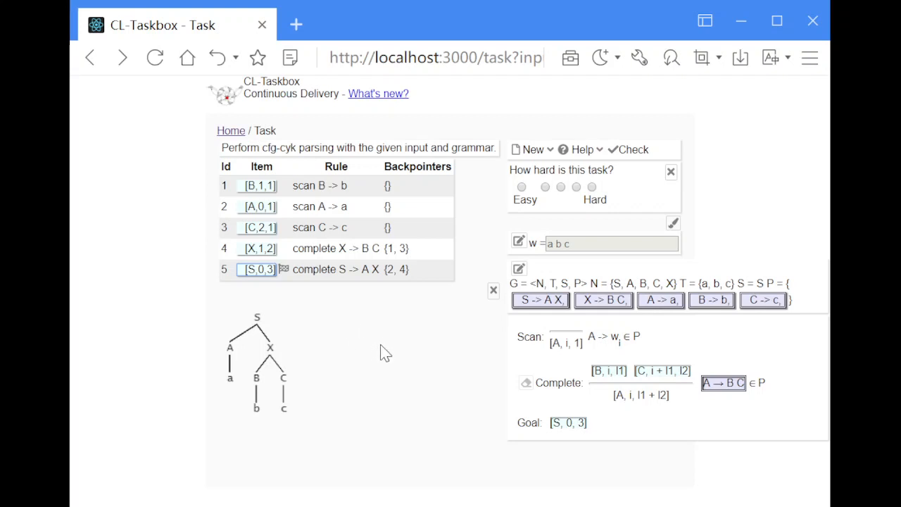